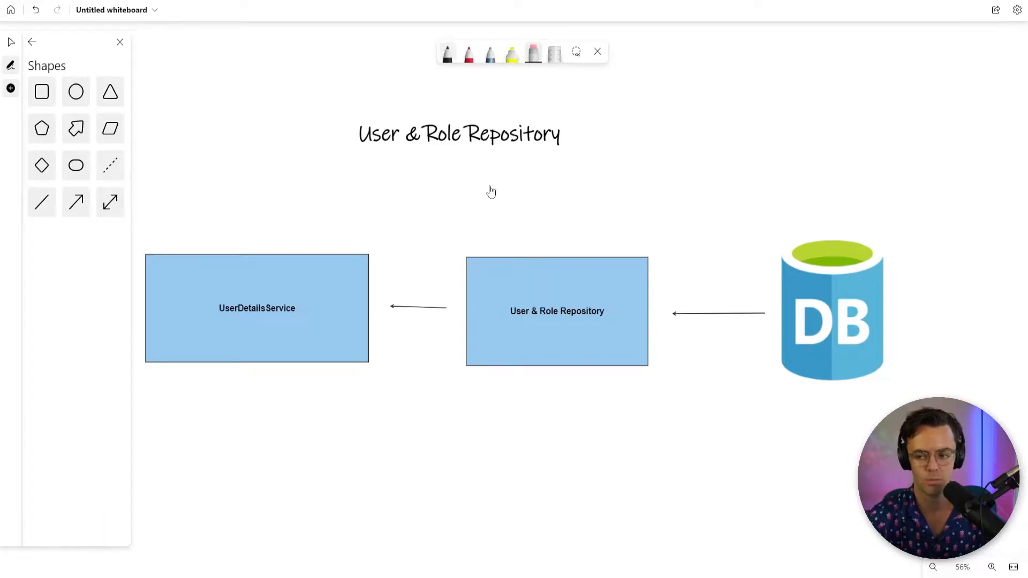
Draw a black freehand curved arrow from the DB icon to the User & Role Repository box
click(469, 52)
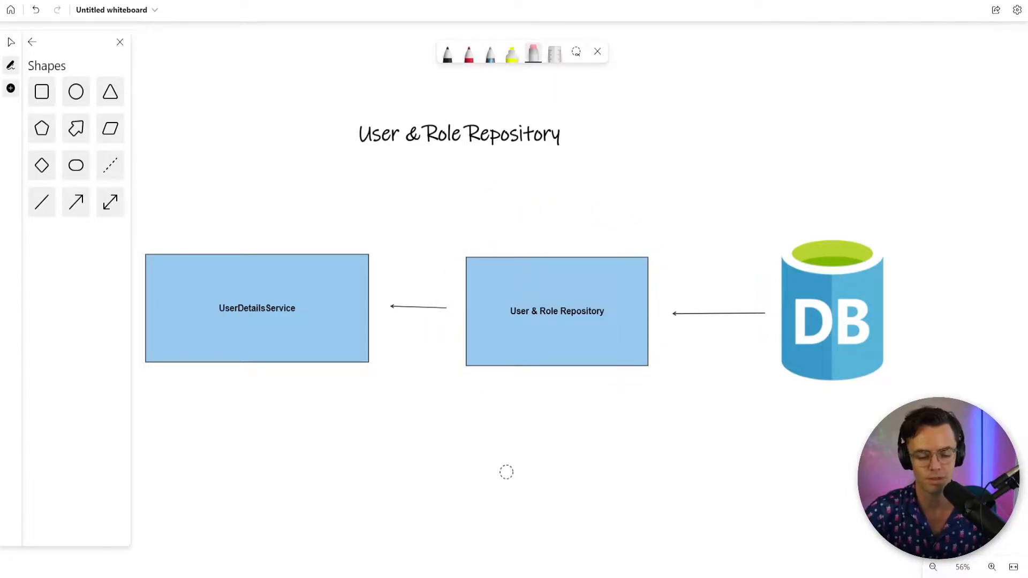
mouse_move(498, 468)
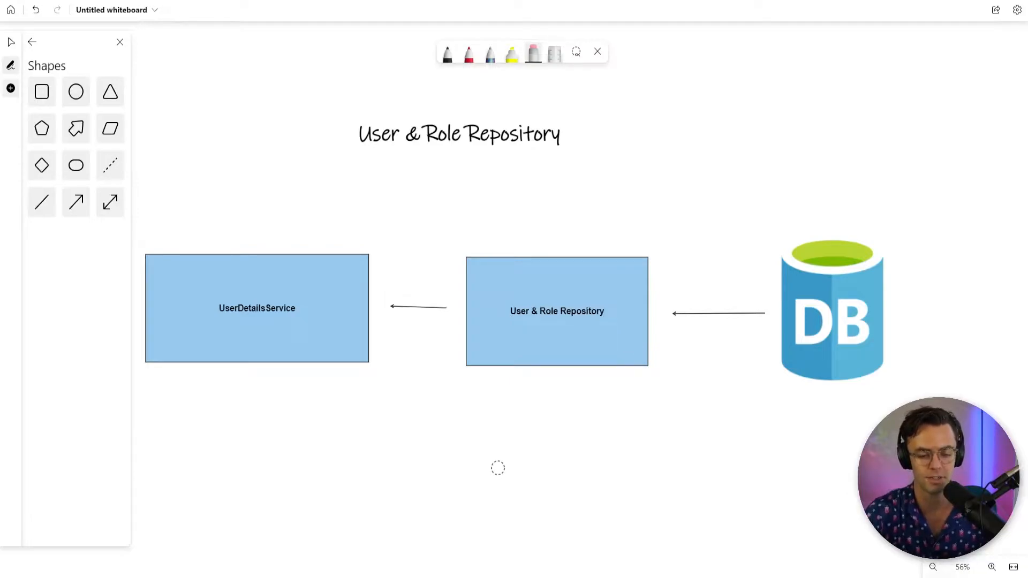
click(469, 54)
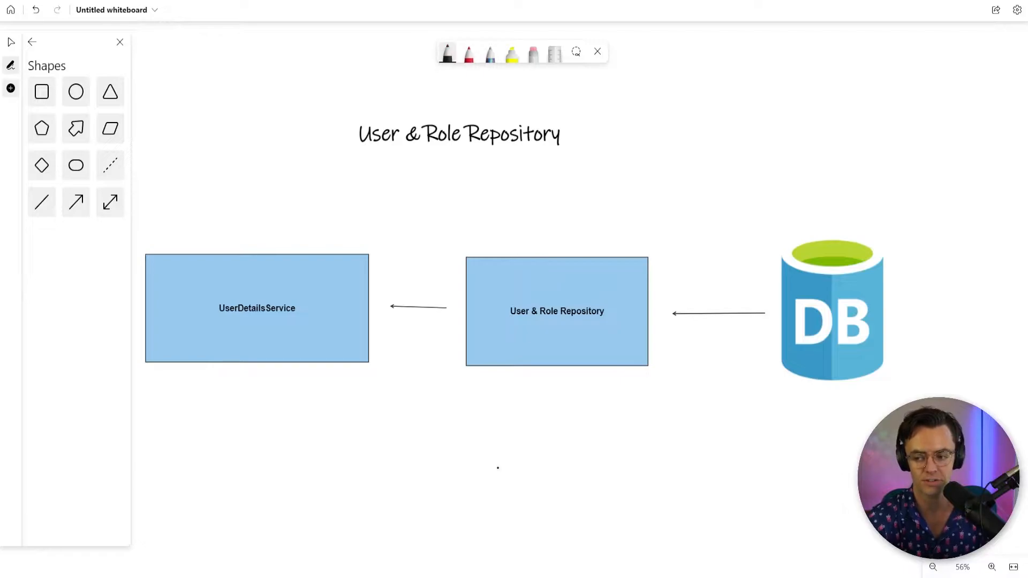
drag(636, 186, 803, 222)
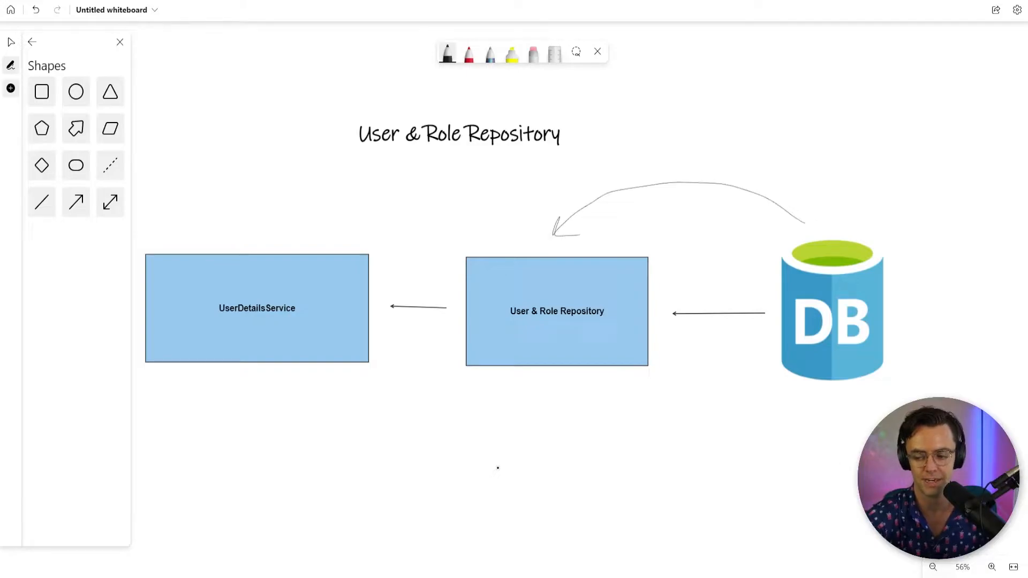
scroll(down, 3)
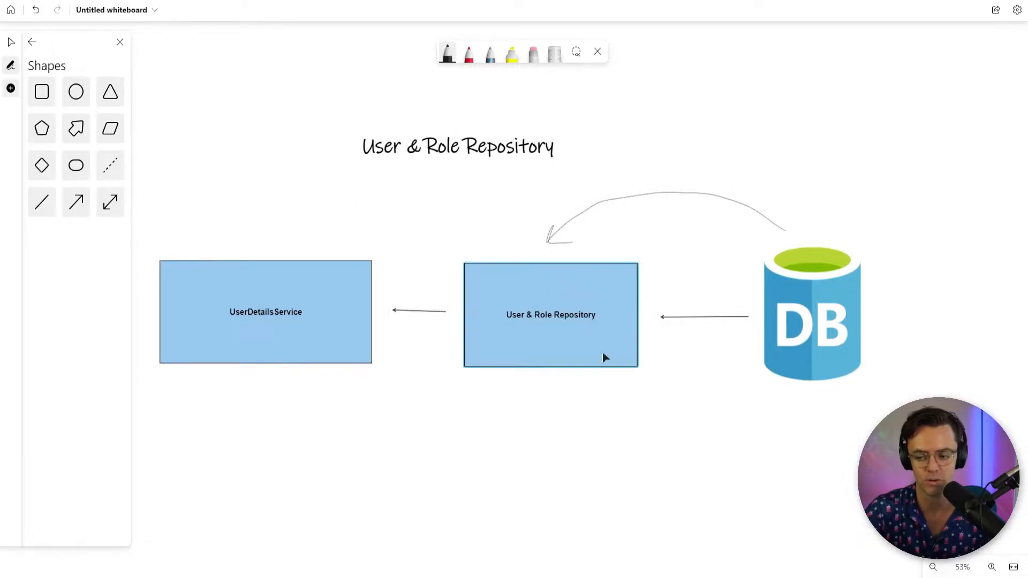
mouse_move(564, 303)
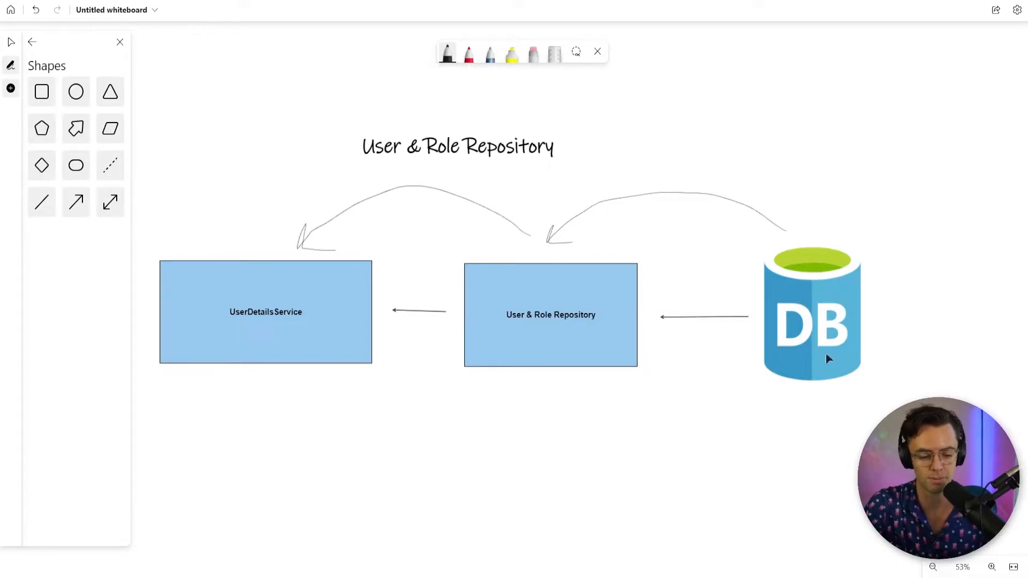
mouse_move(651, 338)
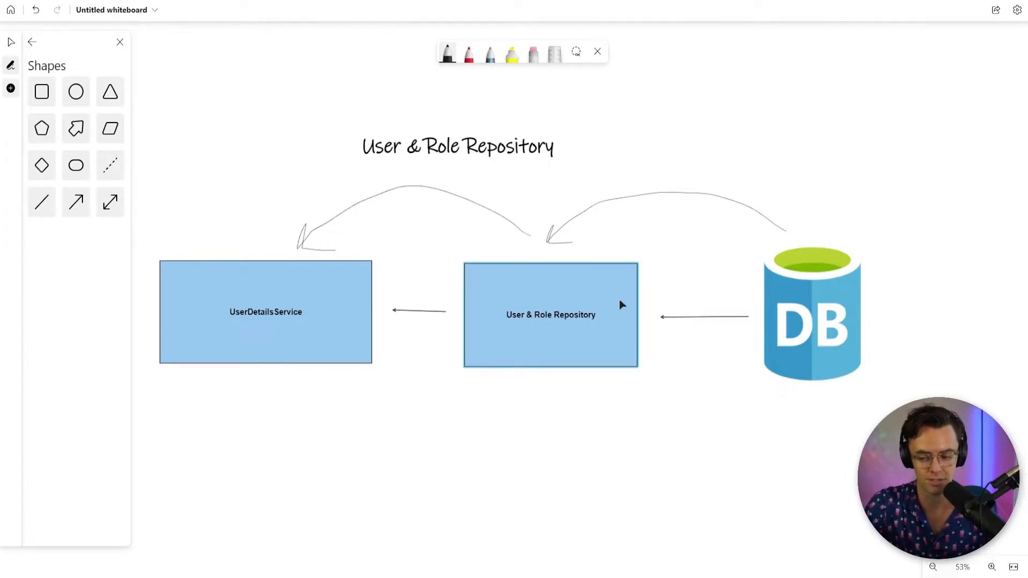
mouse_move(501, 330)
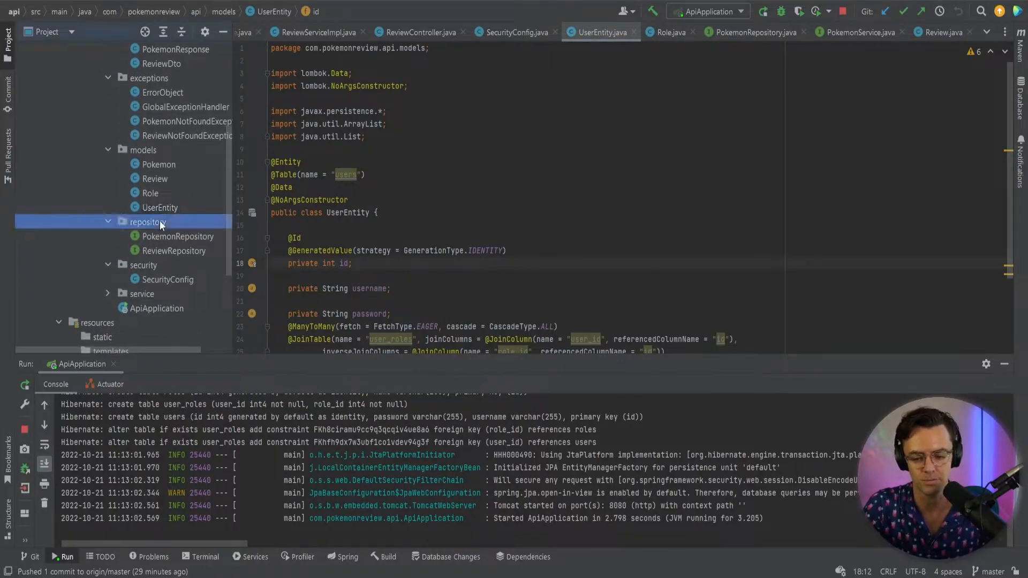
Create a new Java interface named UserRepository in the repository package
right_click(148, 221)
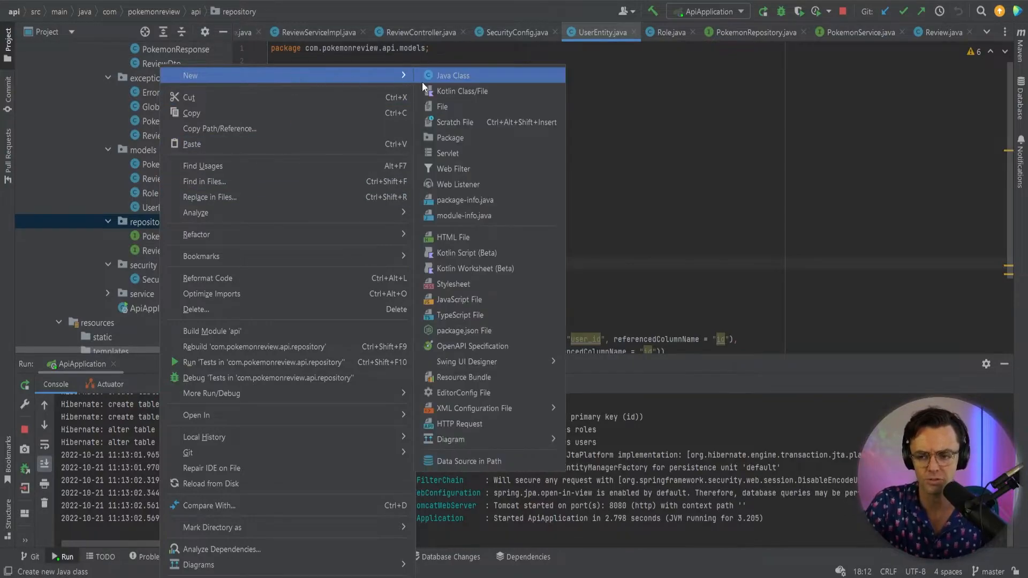
click(465, 75)
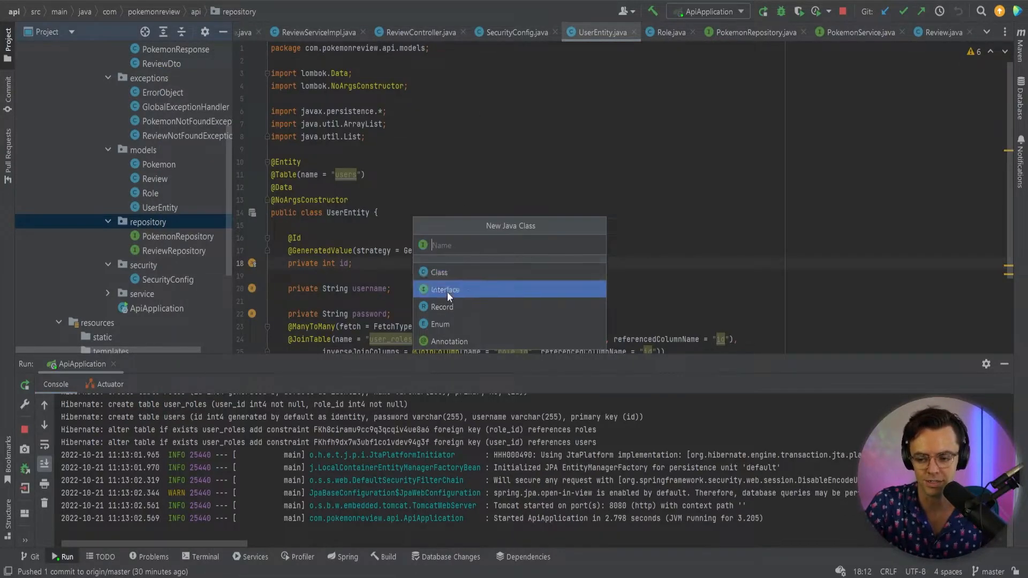
text(UserRepso)
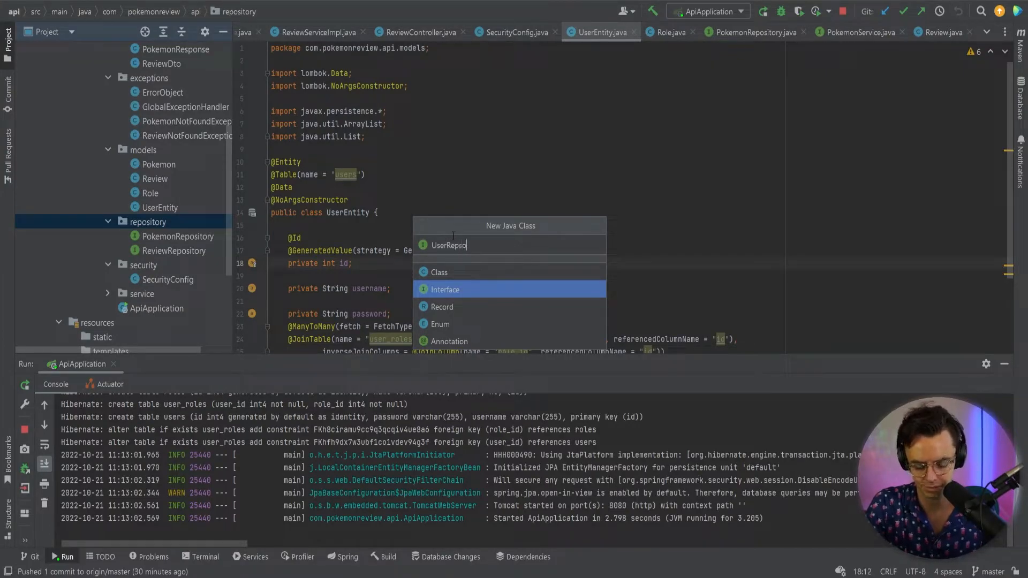
key(Backspace)
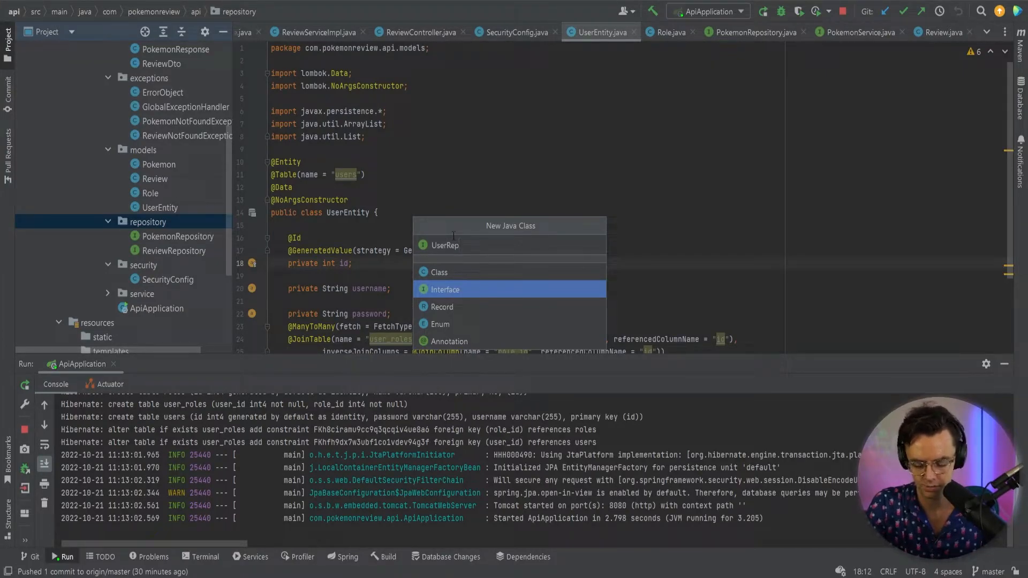
click(446, 289)
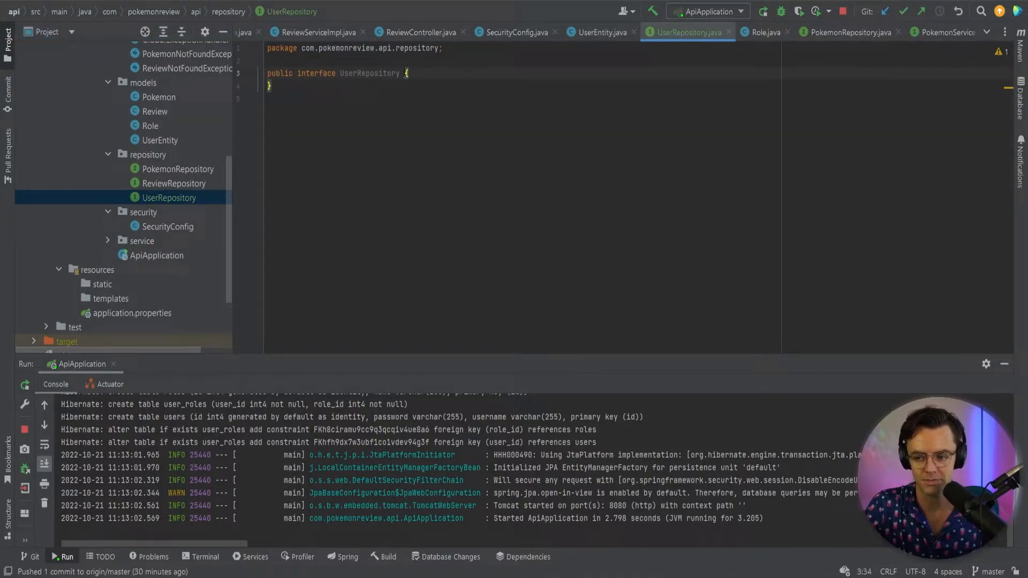
Declare 'extends JpaRepository<UserEntity, Integer>' on UserRepository and import UserEntity
text(extends)
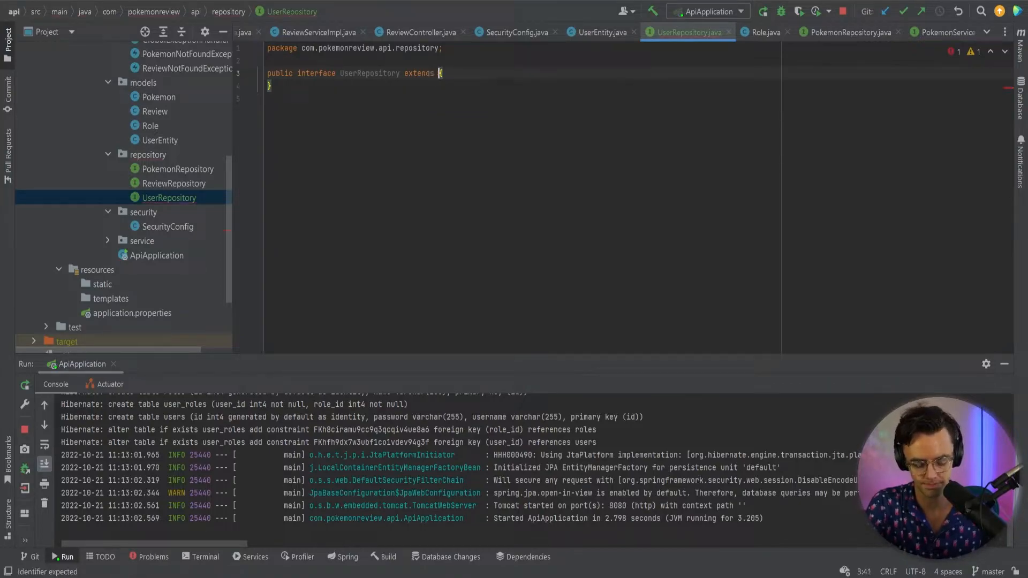
text(JpaRepository)
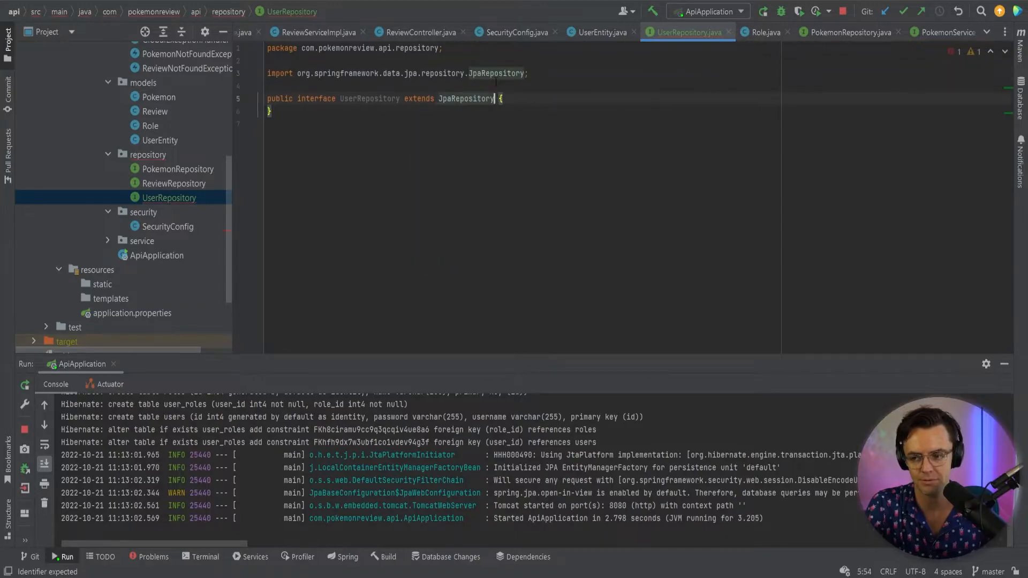
text(<UserEntity>)
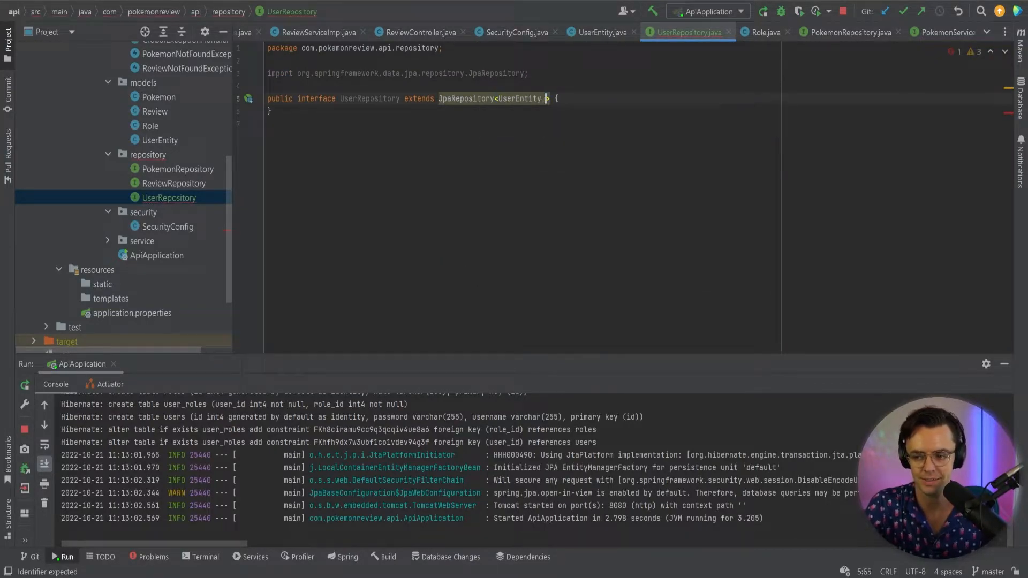
text(, Integer)
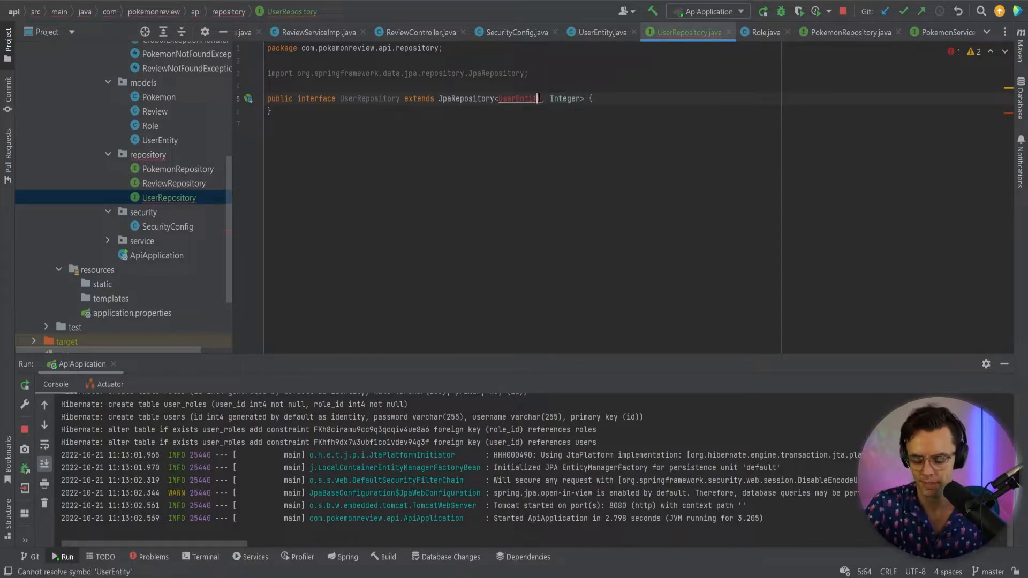
key(Alt+Enter)
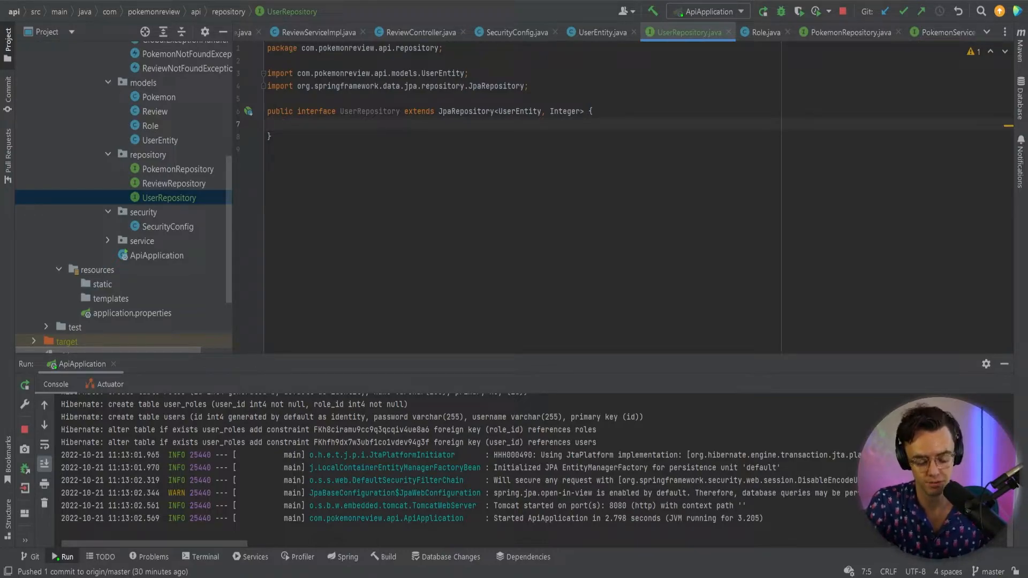
Declare Optional<UserEntity> findByUsername(String username) in UserRepository
text(Option)
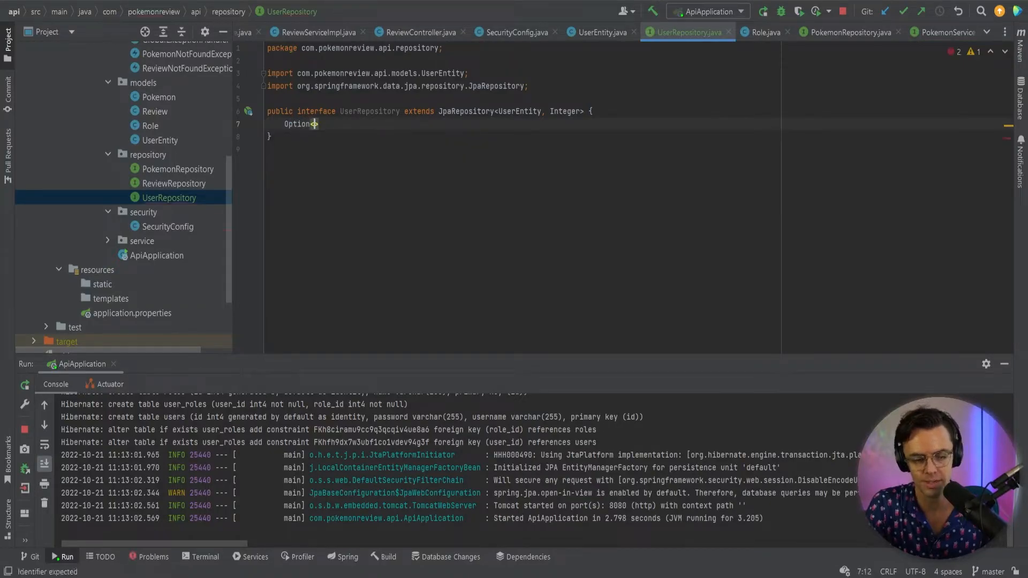
text(<>)
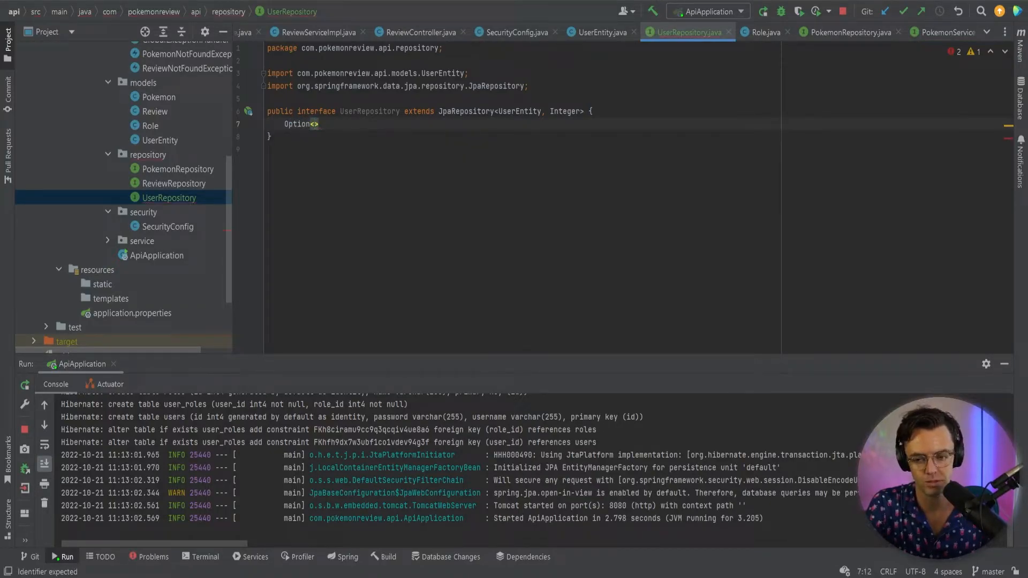
text(UserEntity)
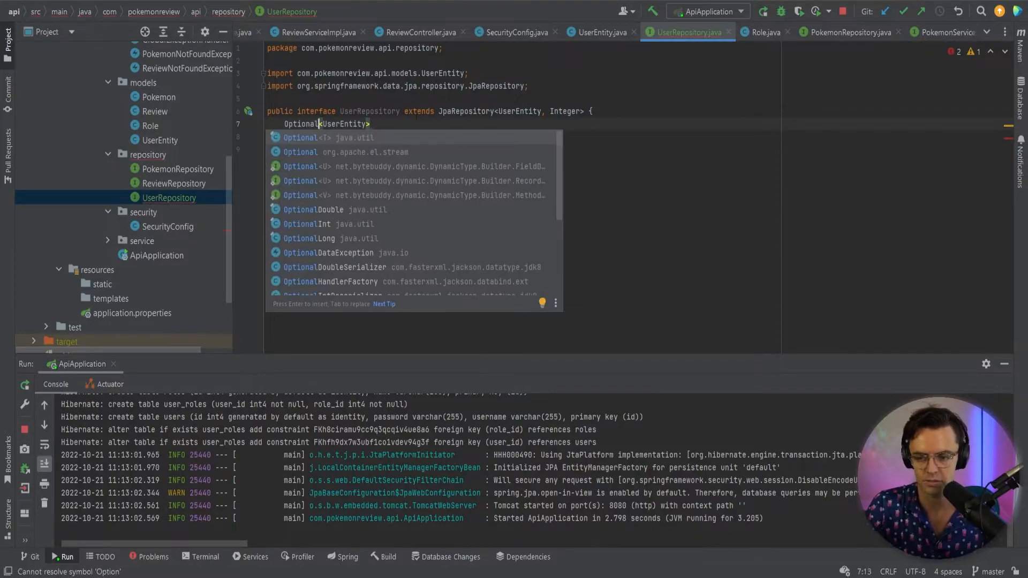
key(Escape)
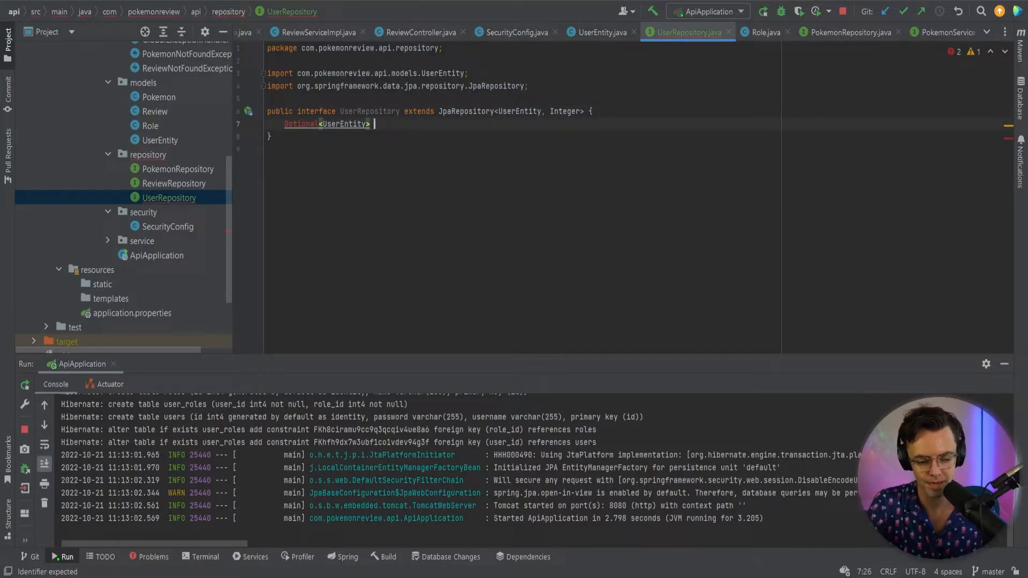
text(findBy)
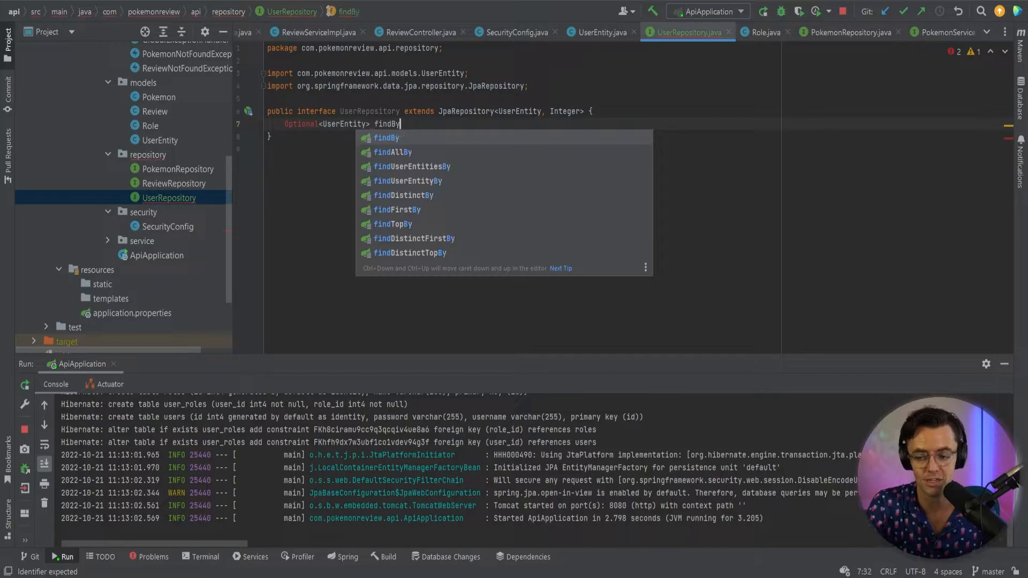
text(User)
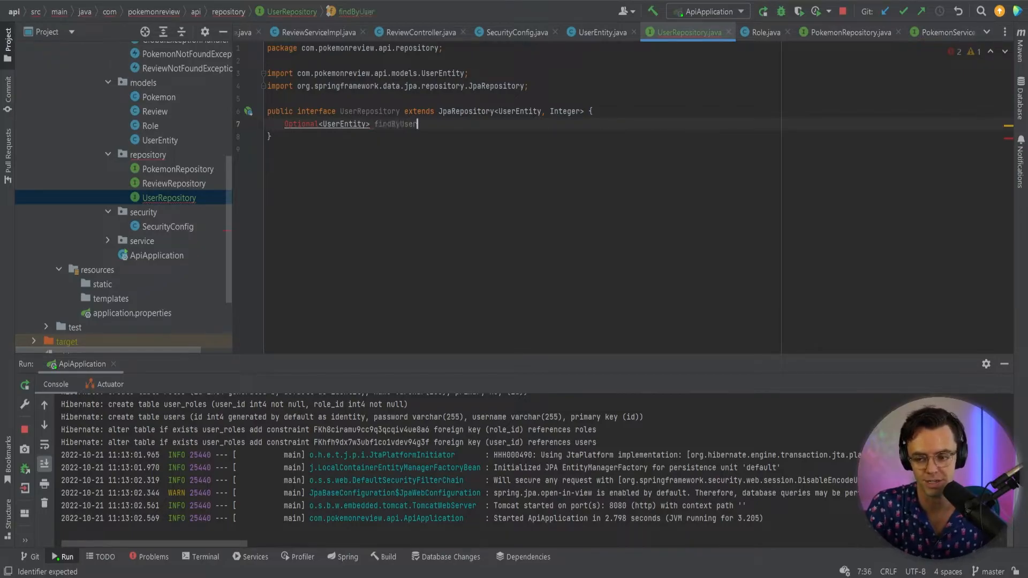
text(name(String)
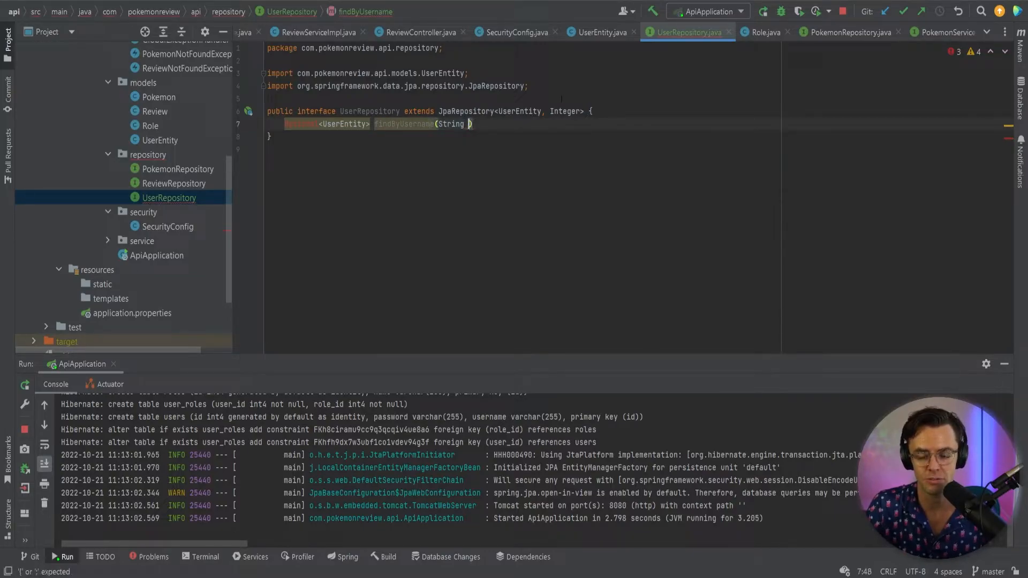
text(username)
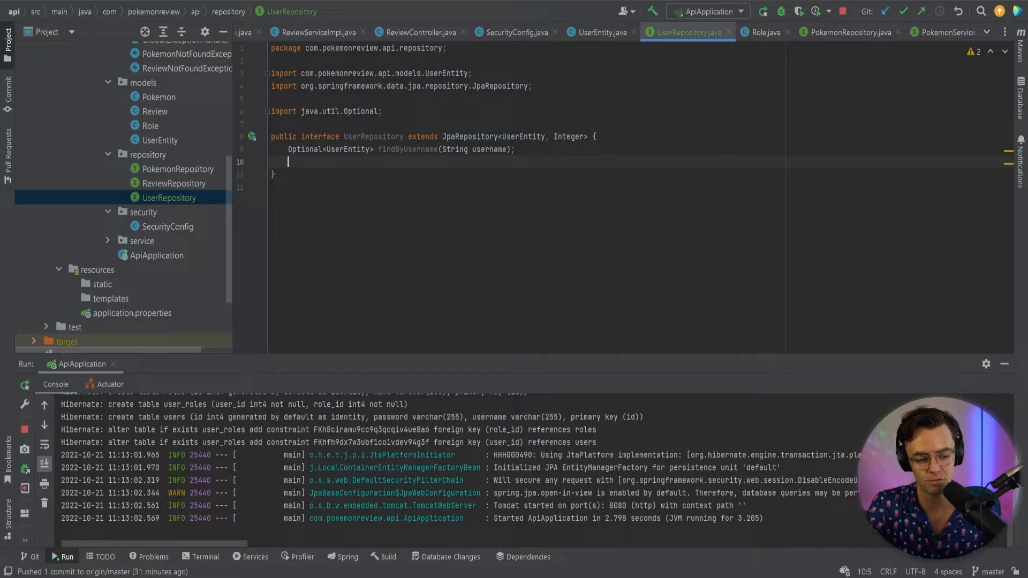
Declare Boolean existsByUsername(String username) in UserRepository using completion for the name
text(Boolean)
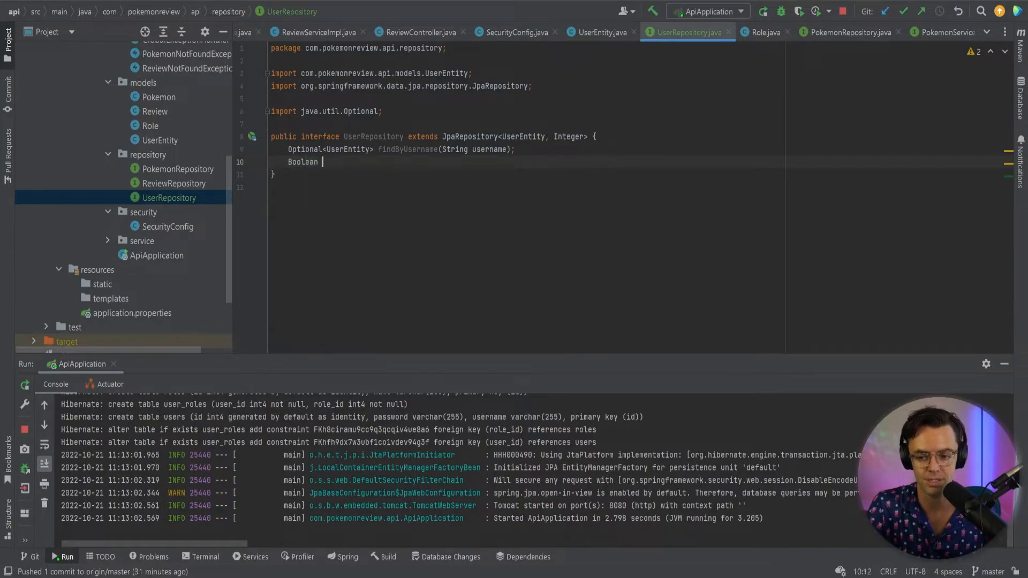
text(es)
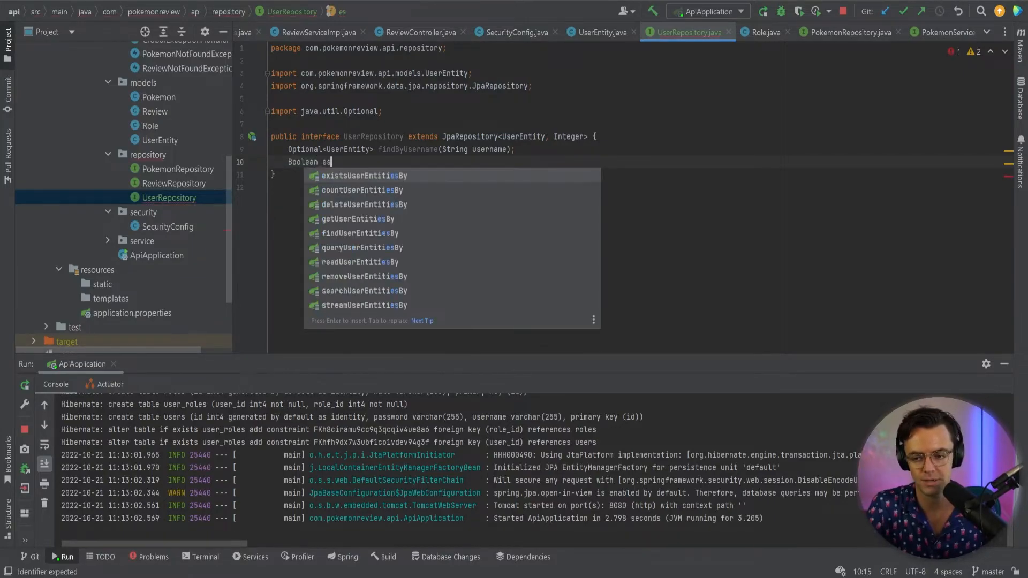
text(x)
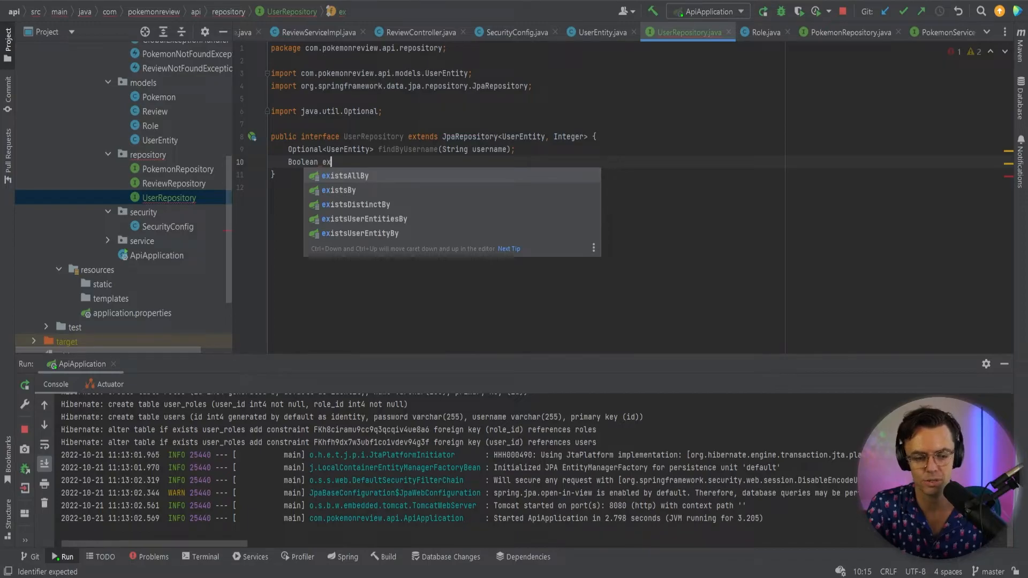
click(338, 191)
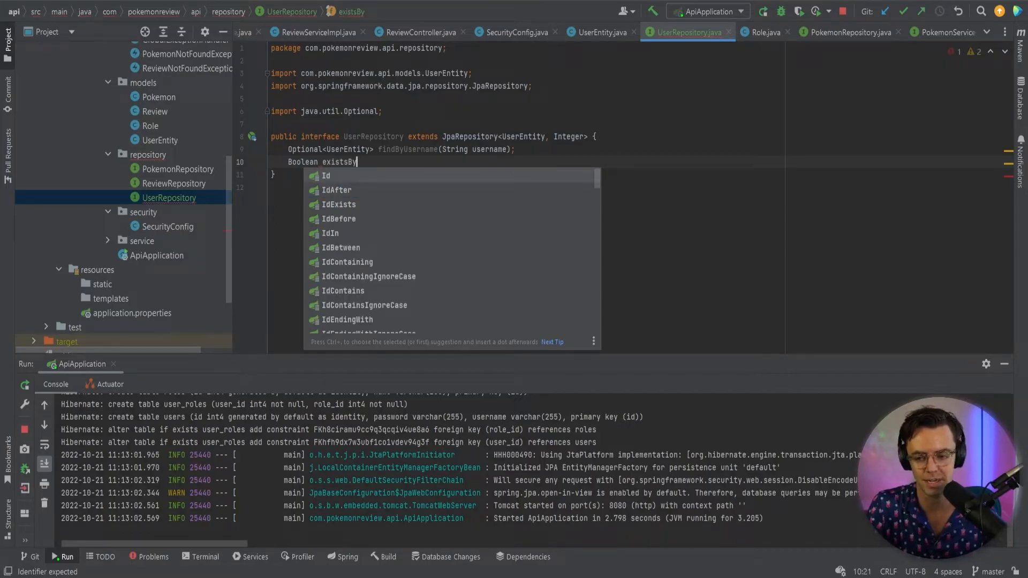
text(Usernam)
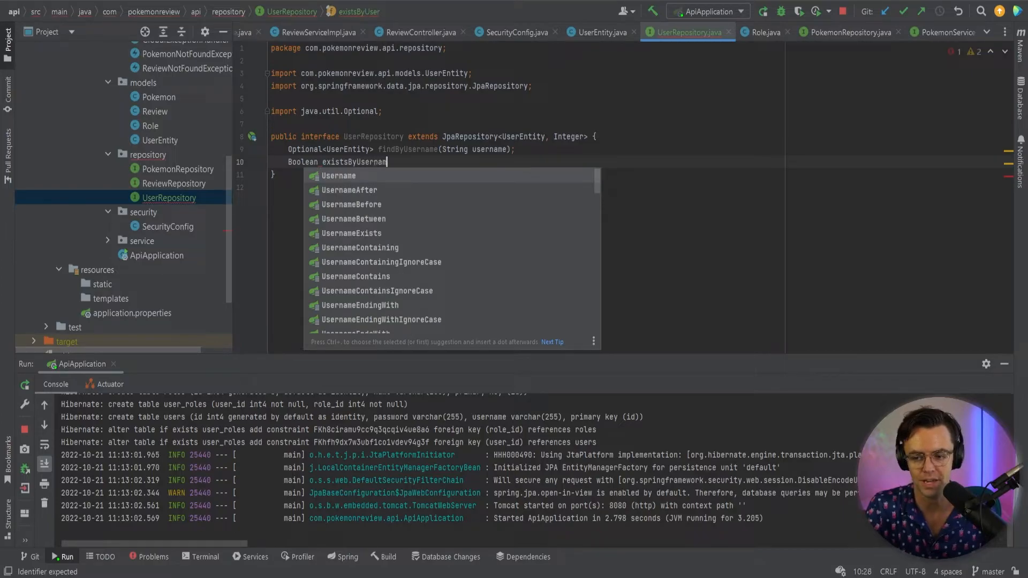
text(existsByUsername(s)
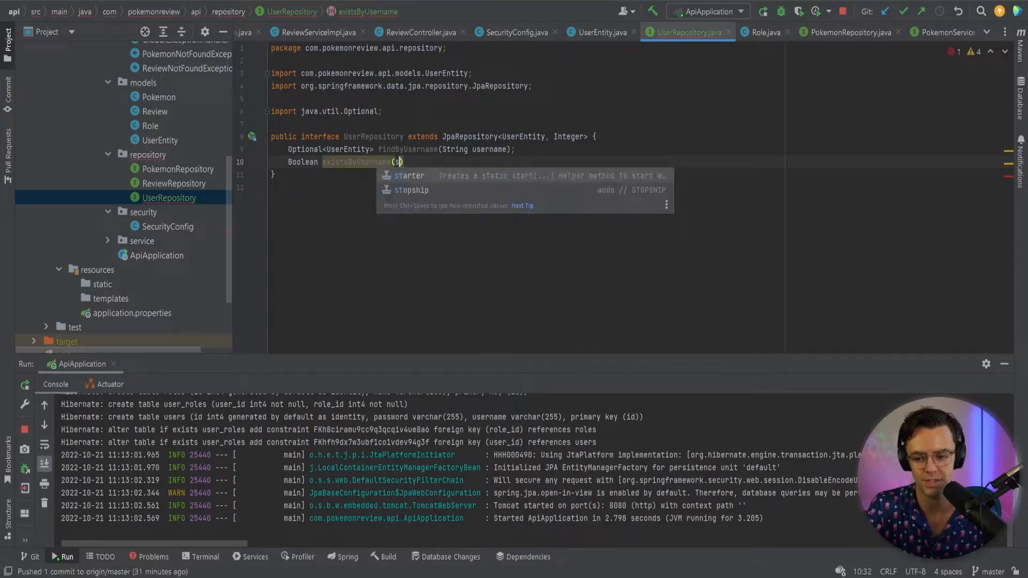
text(String username)
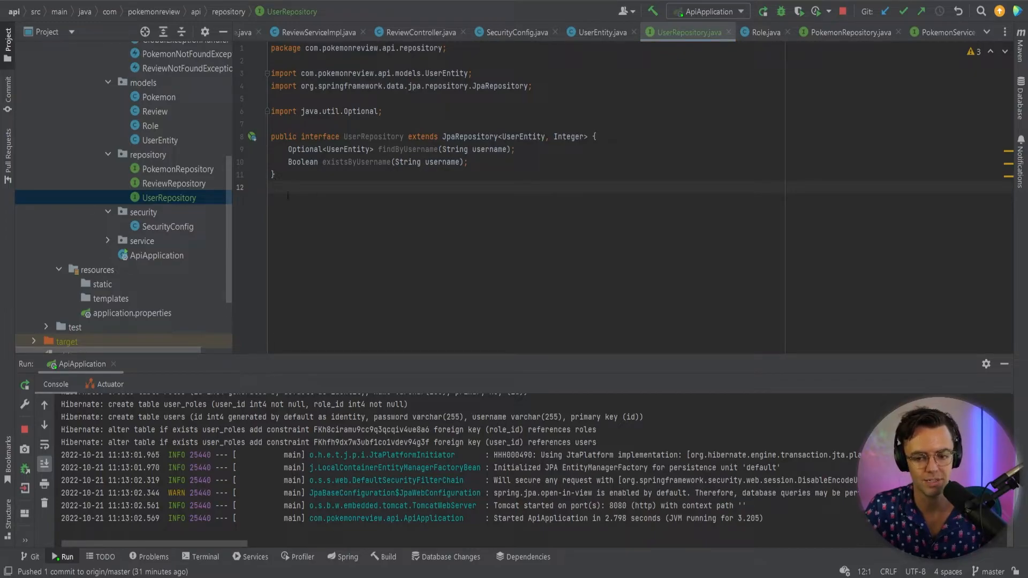
right_click(148, 154)
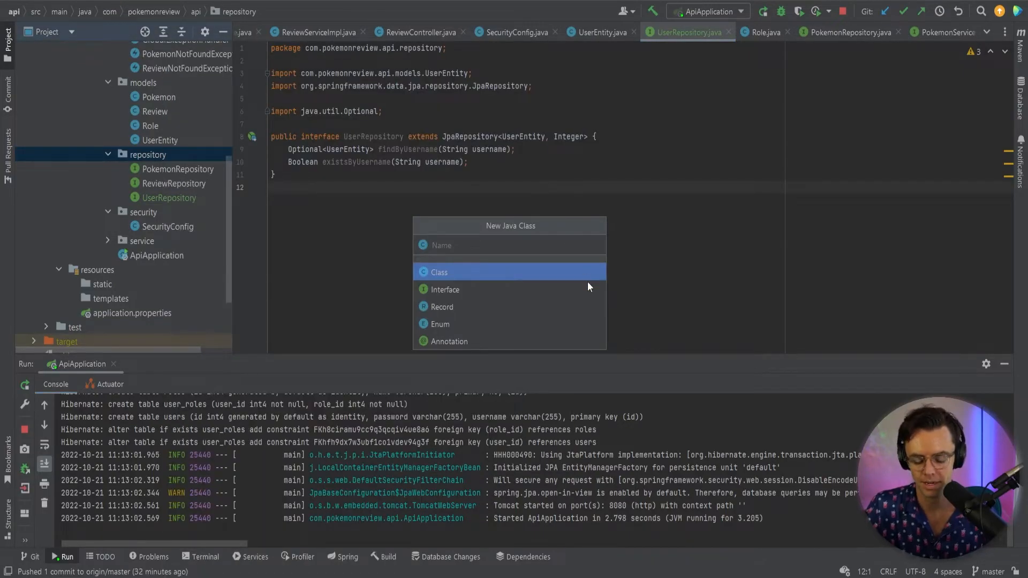
Create a new Java class file named RoleRepository in the repository package
text(RoleRes)
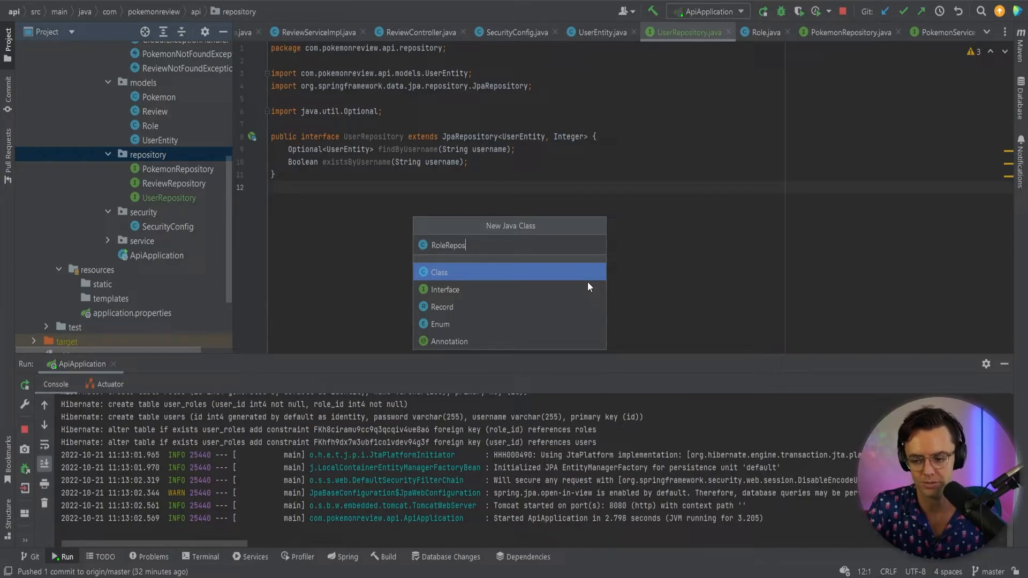
text(itr)
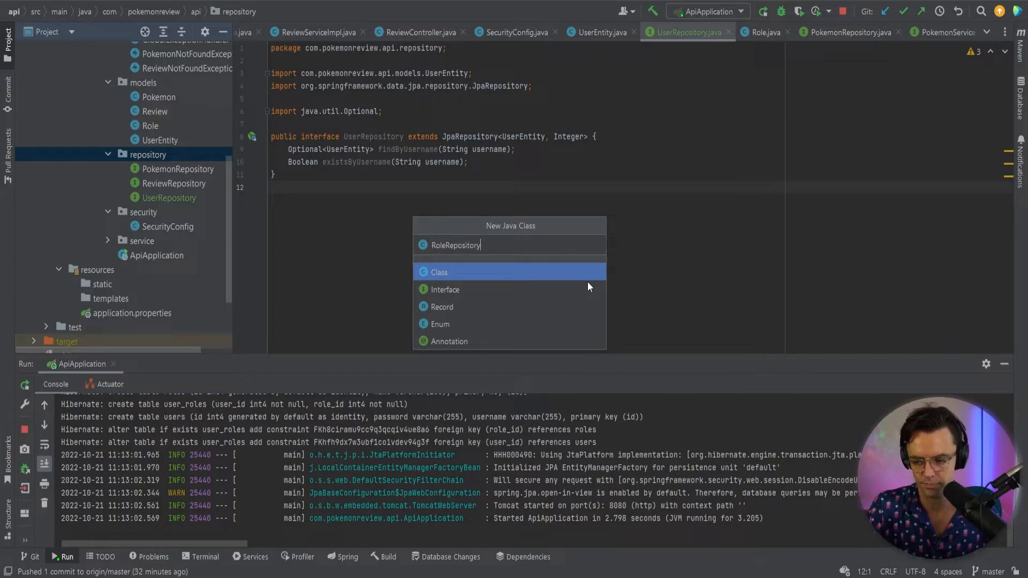
click(439, 272)
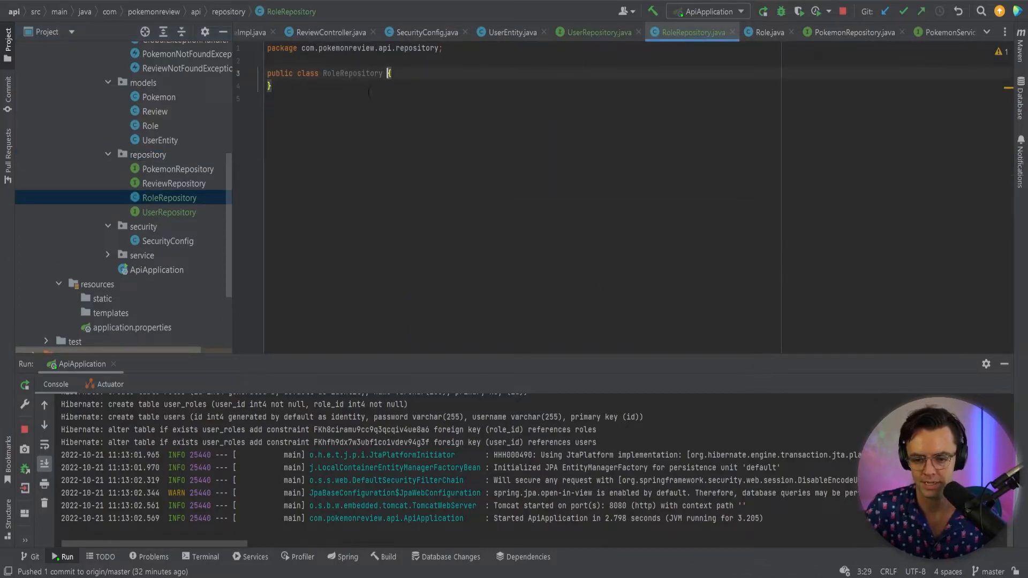
Change RoleRepository to an interface extending JpaRepository<Role, Integer> and import Role
text(interfac)
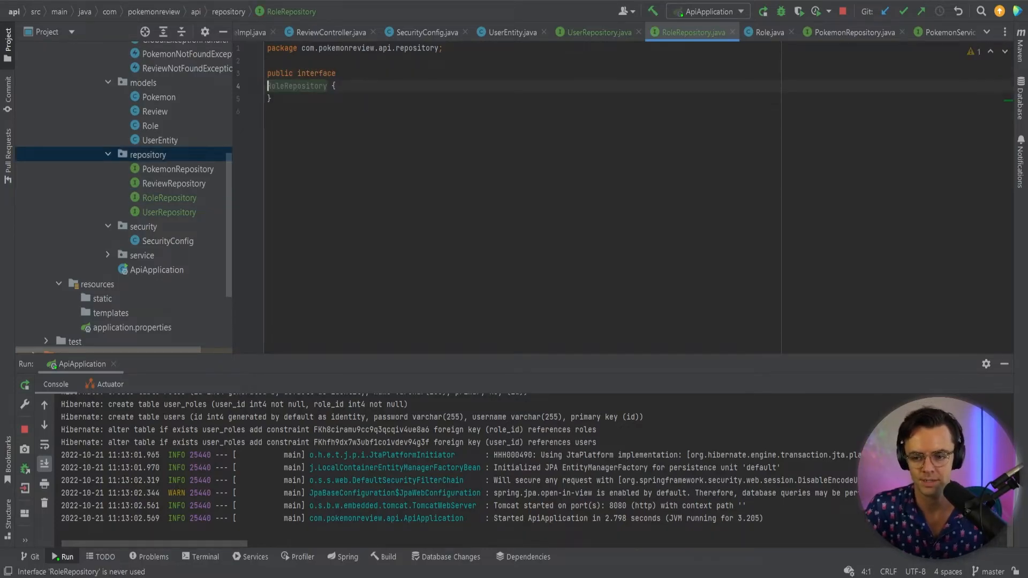
text(eRepository e{)
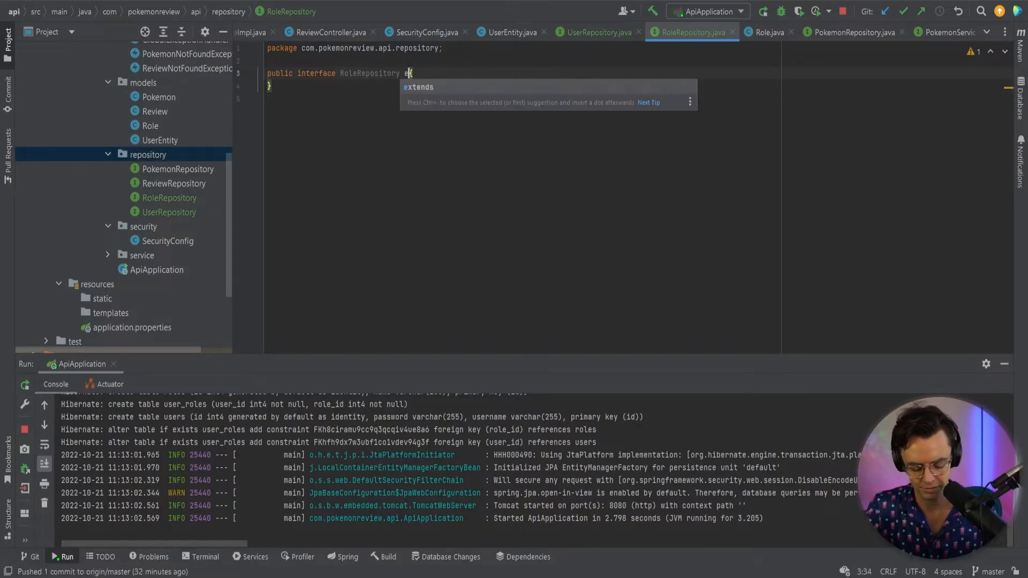
text(xtends)
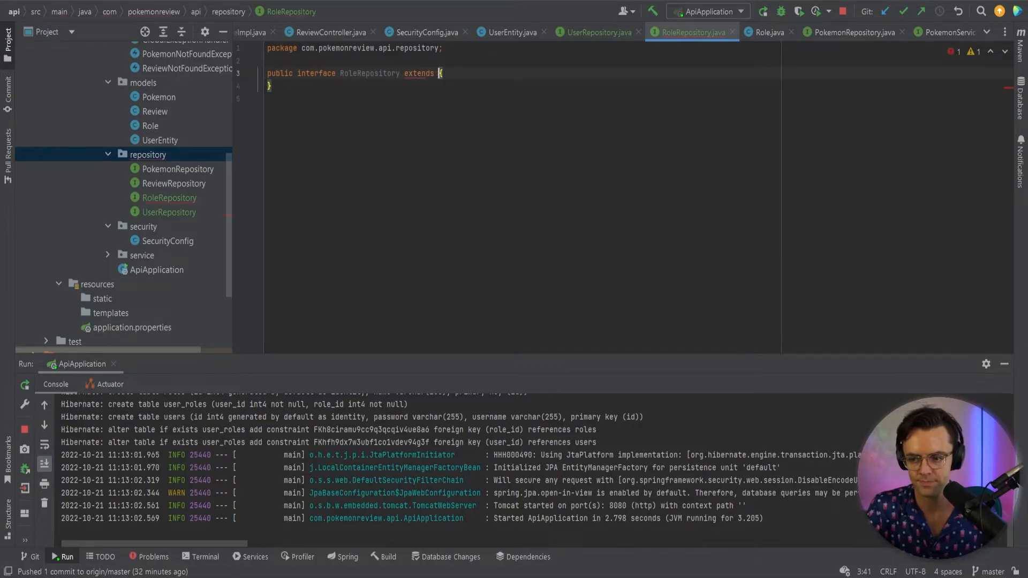
text(JpaRepository<Role, >)
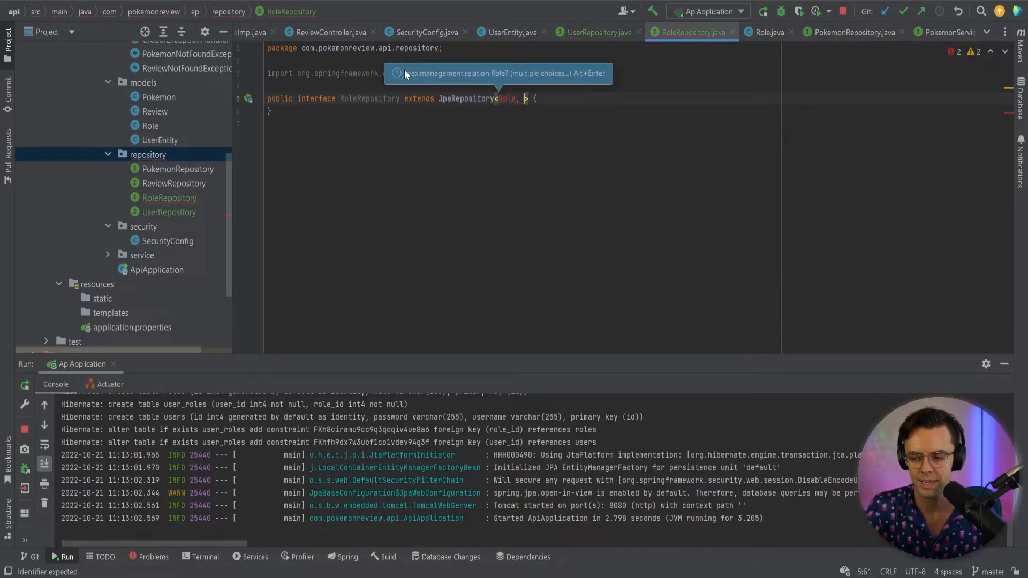
text(Interger)
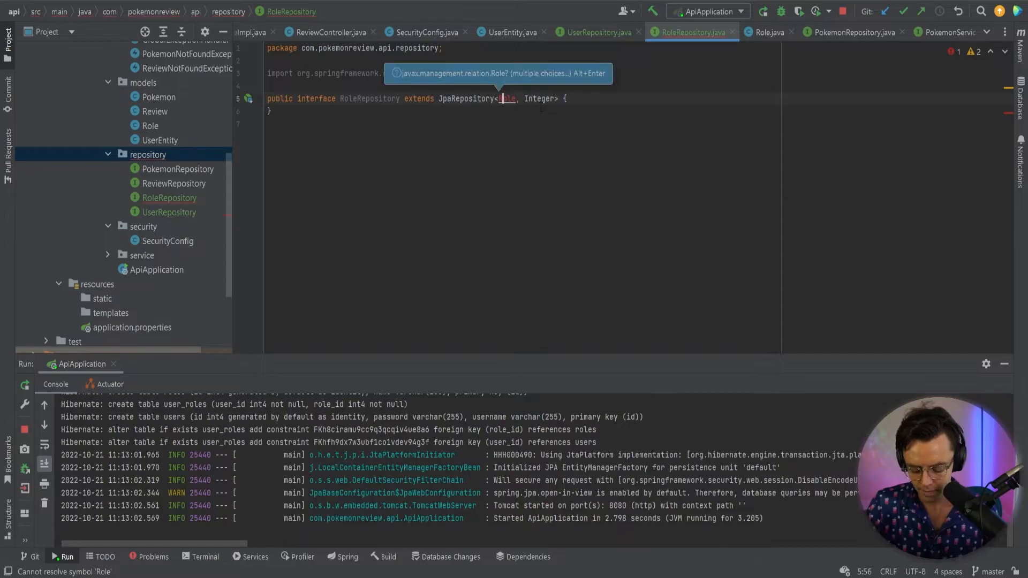
key(Alt+Enter)
text(Optiona)
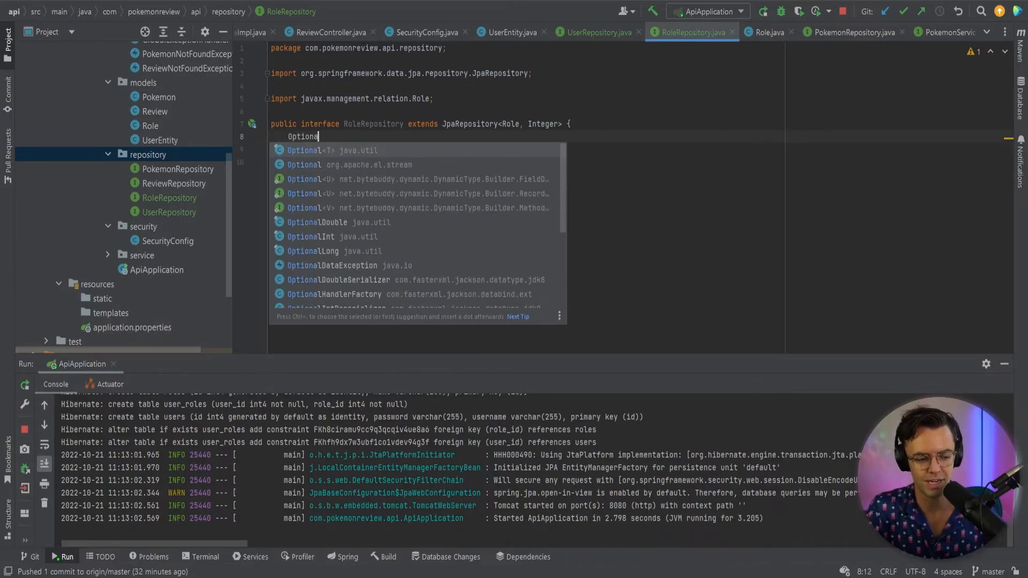
Declare Optional<Role> findByName(String name) in RoleRepository and import java.util.Optional
text(<Role> find)
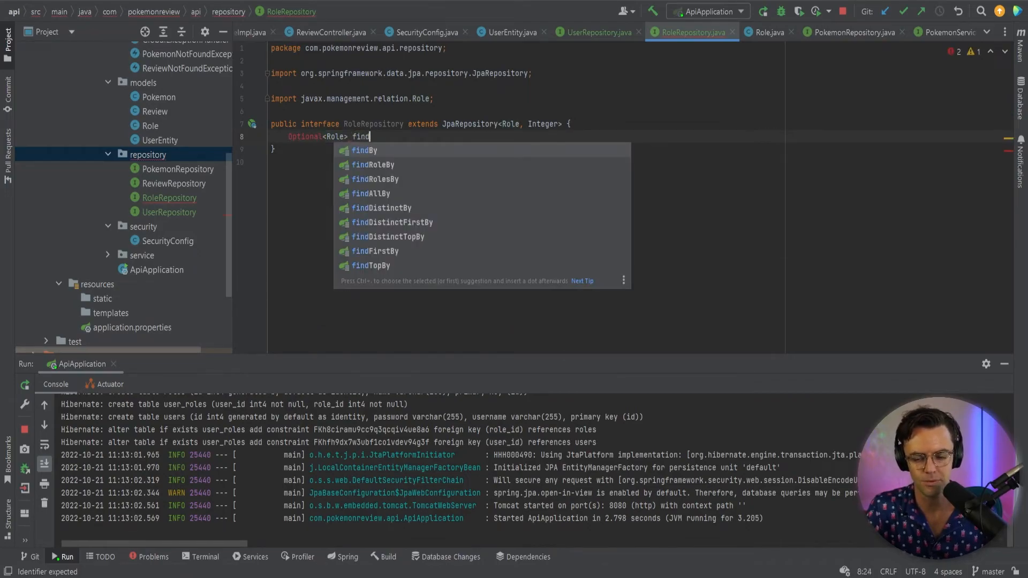
text(ByName)
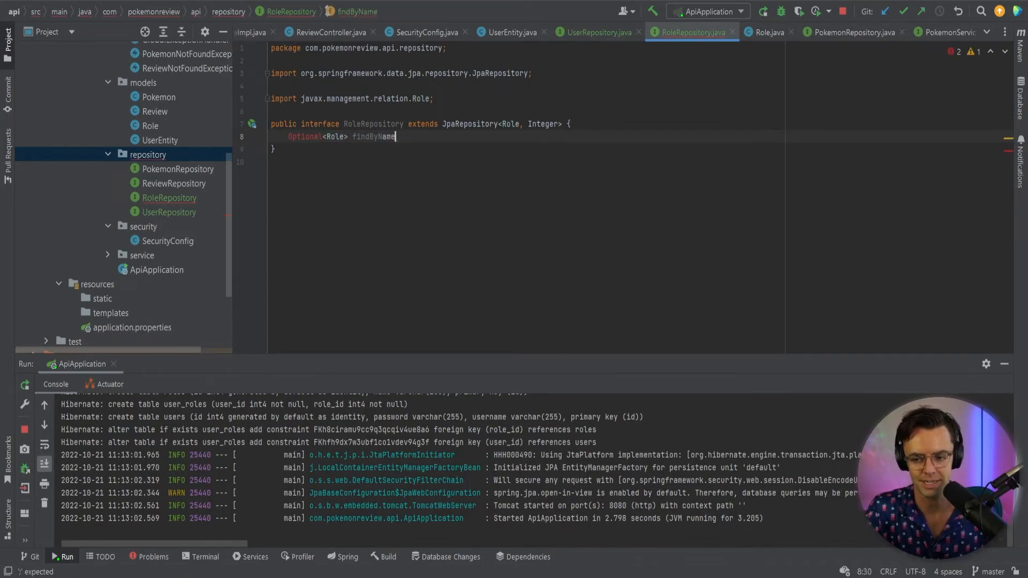
text((String na)
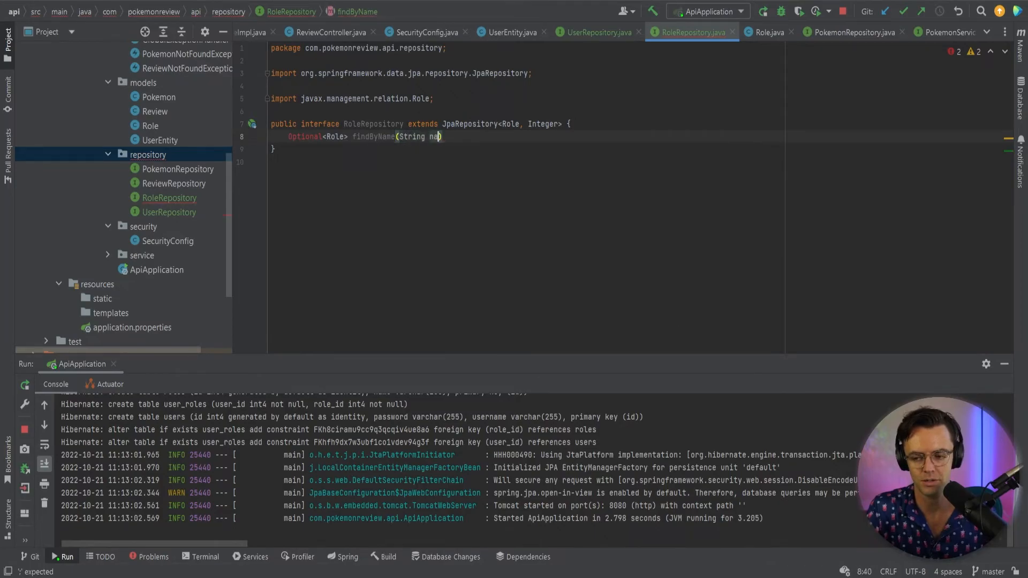
text(me);)
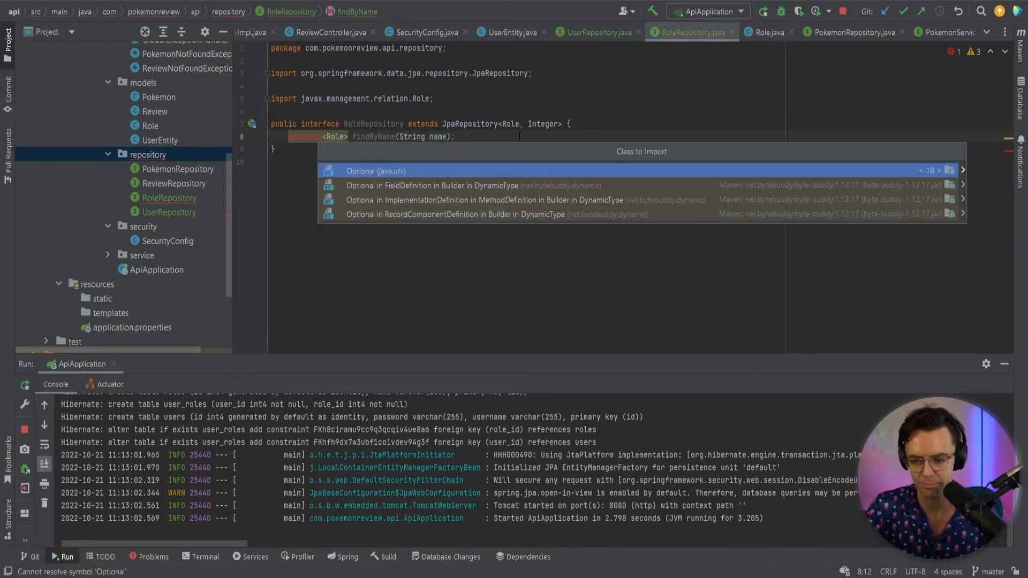
click(376, 171)
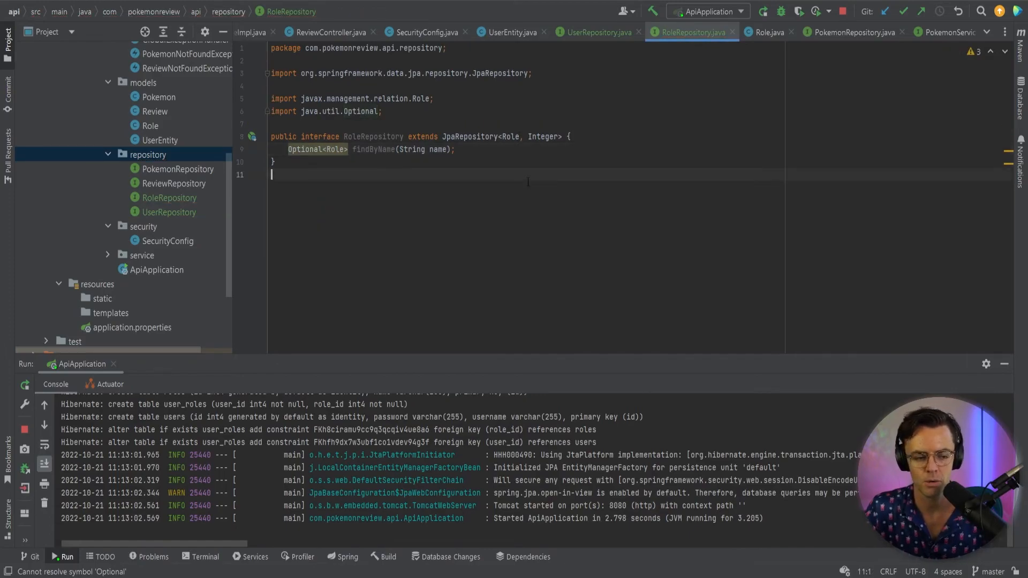